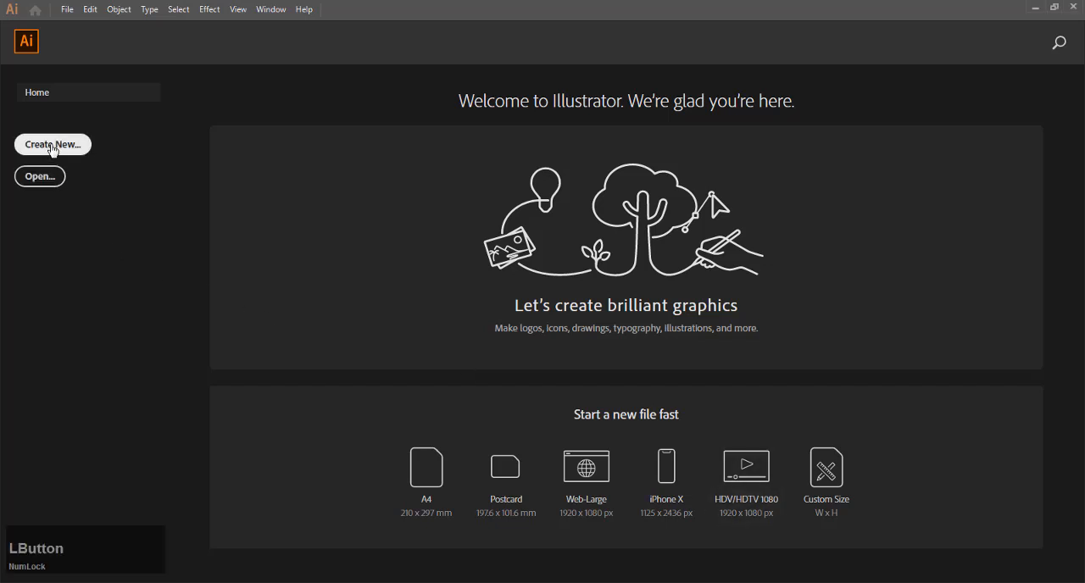
# Step: Create a new blank 1000 × 1000 px document from the Custom preset
pyautogui.click(53, 144)
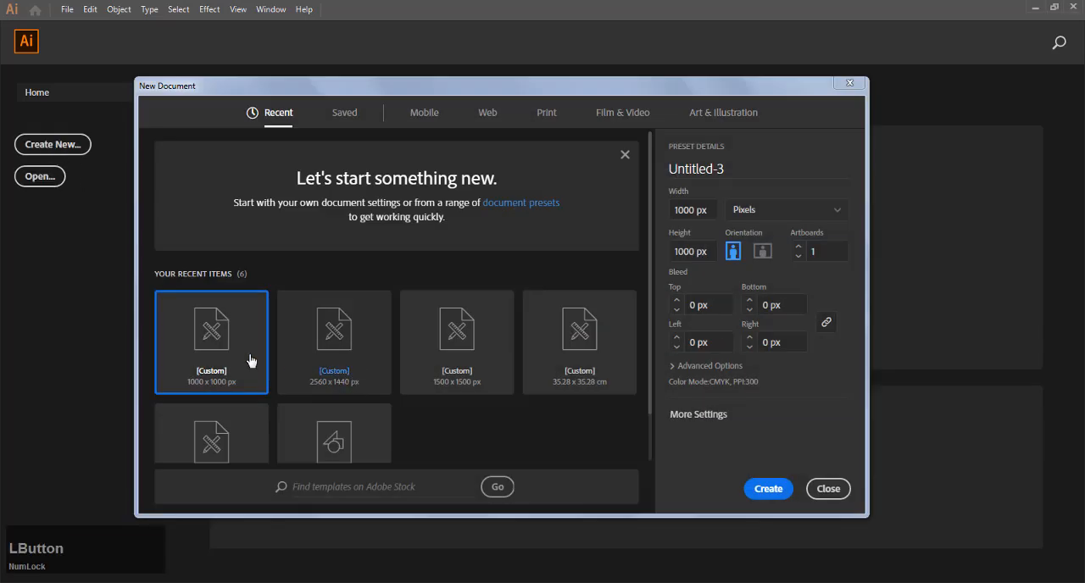
pyautogui.click(766, 489)
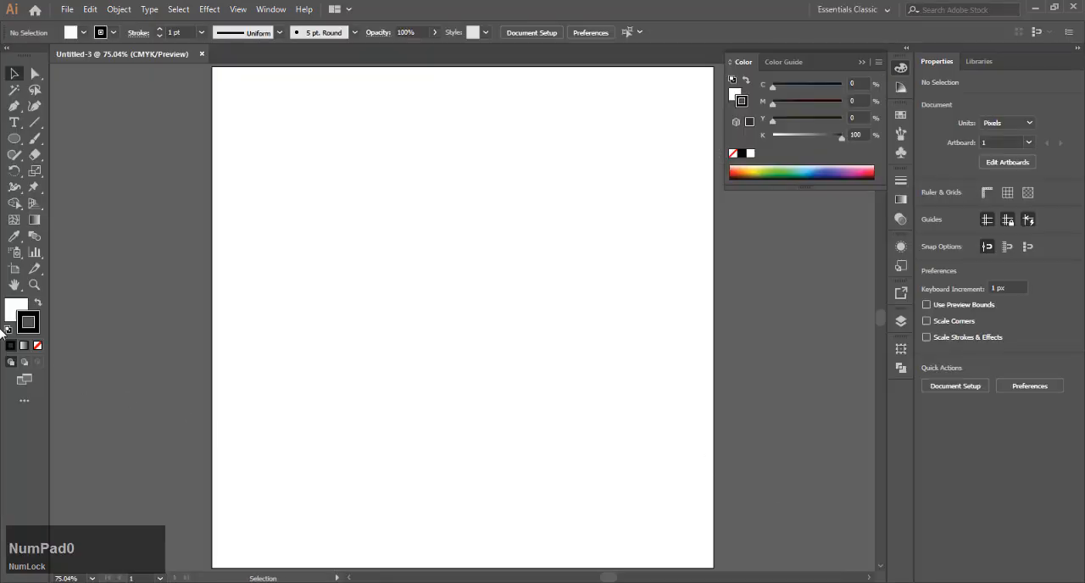
# Step: Draw a 200 px circle with no fill on the artboard
pyautogui.click(38, 346)
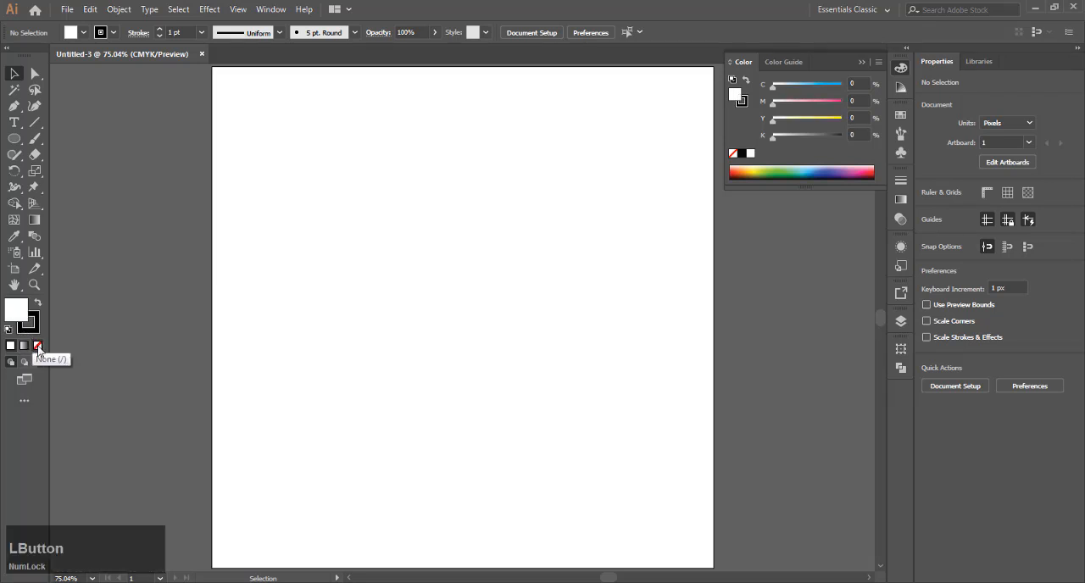
pyautogui.click(37, 345)
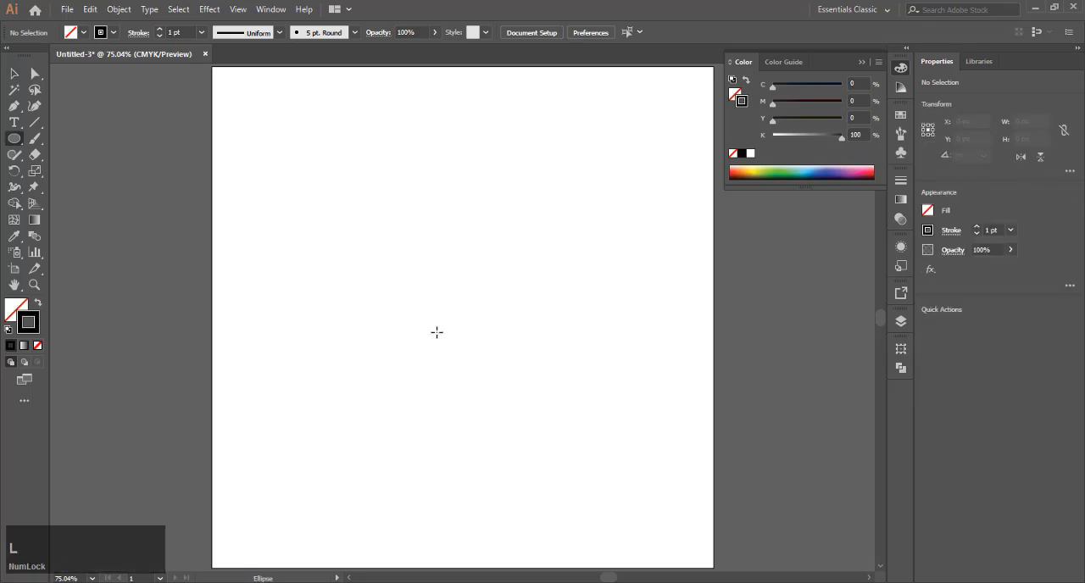
pyautogui.click(437, 333)
pyautogui.write('200')
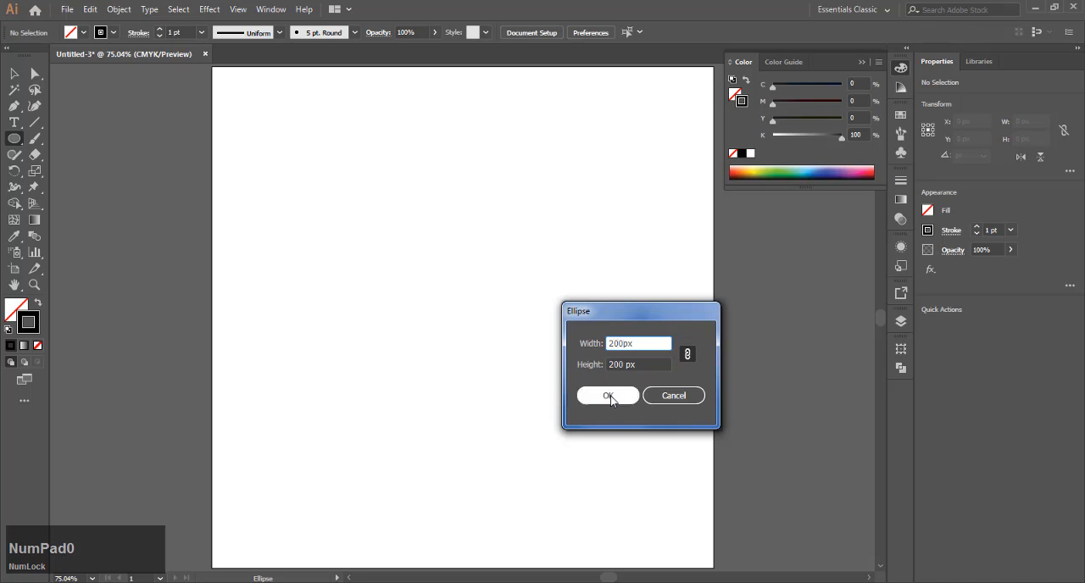
pyautogui.click(607, 397)
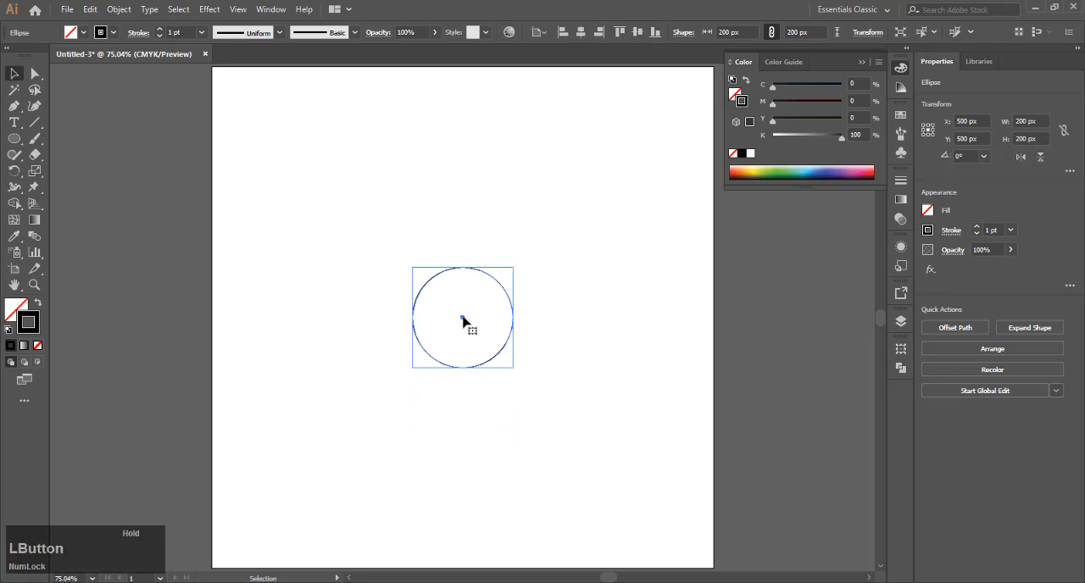
# Step: Duplicate the circle and shift the copy right so the two overlap
pyautogui.moveTo(462, 318); pyautogui.dragTo(488, 319)
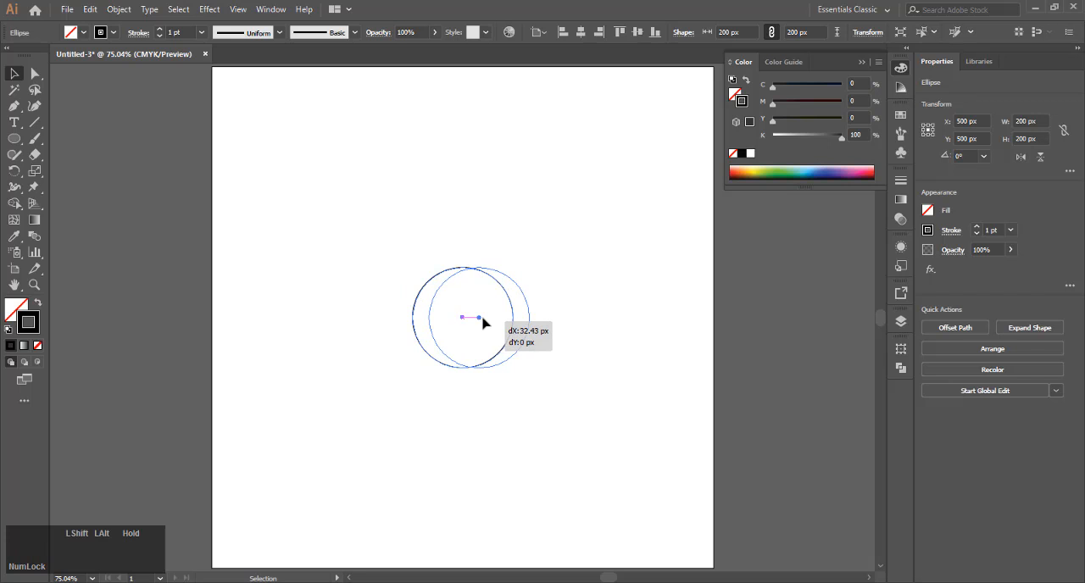
pyautogui.moveTo(461, 315); pyautogui.dragTo(512, 315)
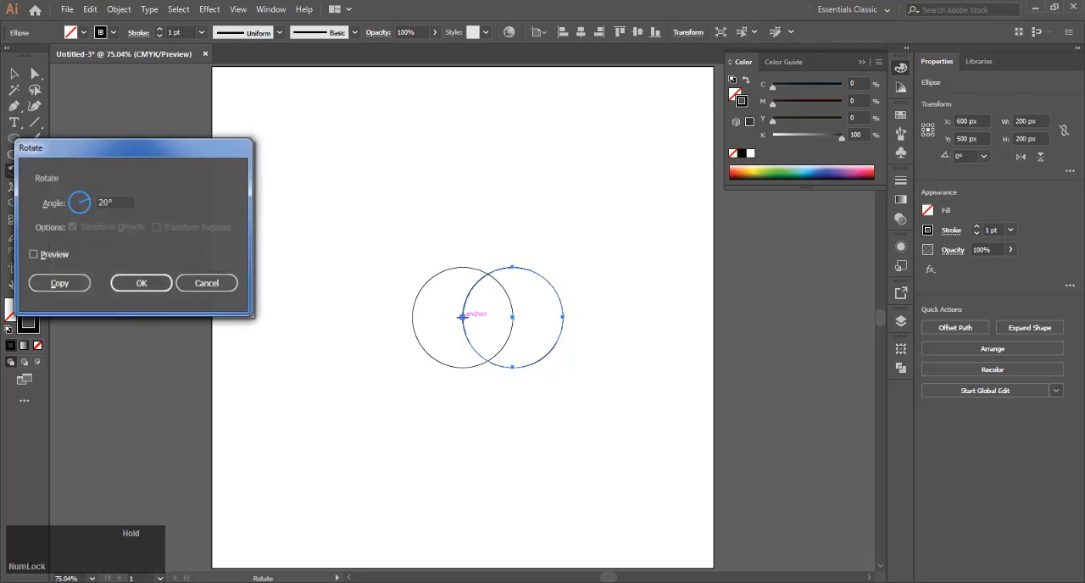
# Step: Rotate-copy the circle in 20° steps around the left circle's centre into a full rosette
pyautogui.click(60, 283)
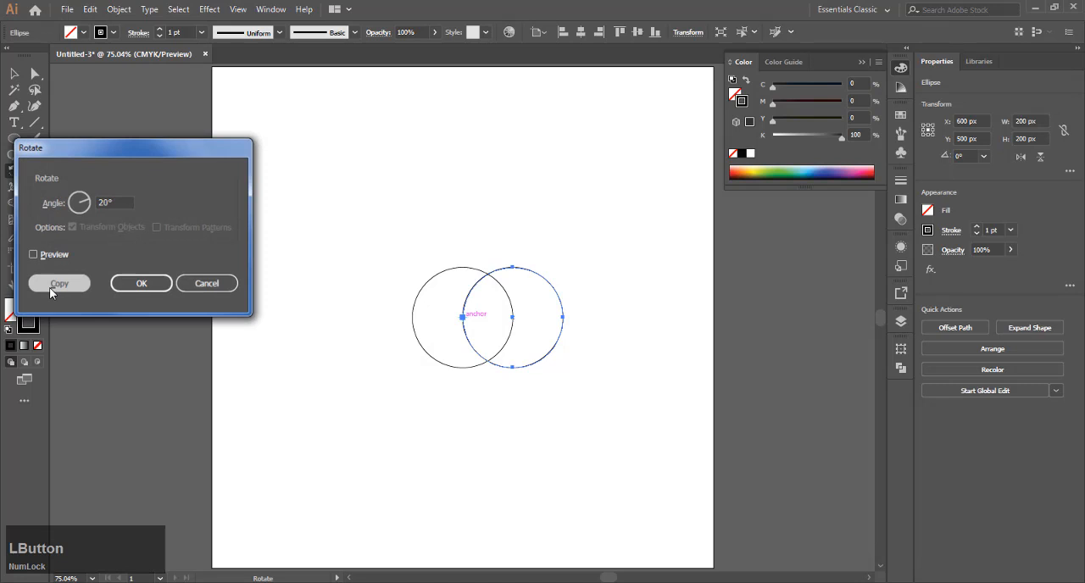
pyautogui.click(59, 283)
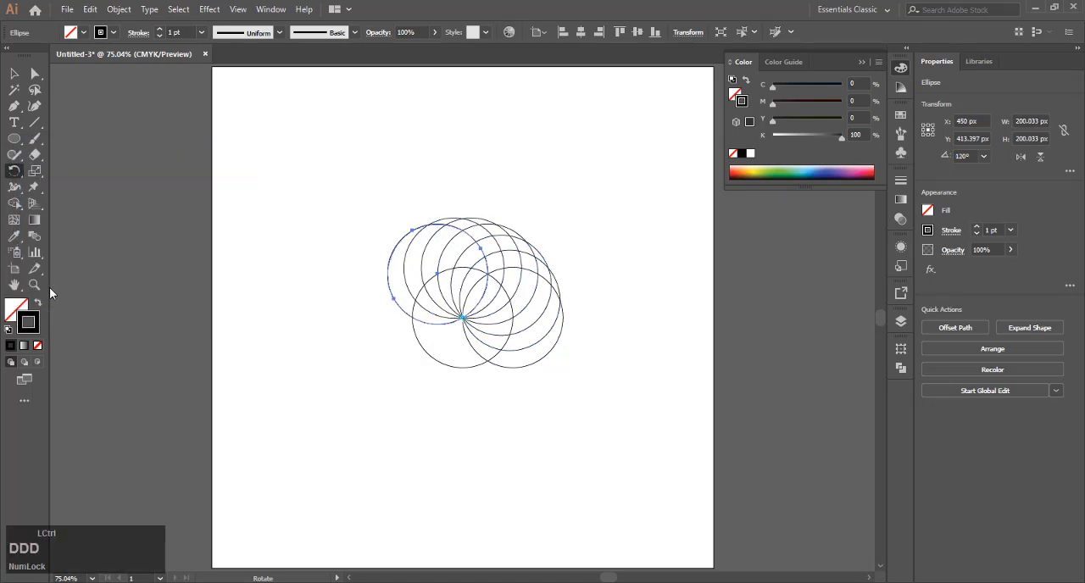
pyautogui.press('d')
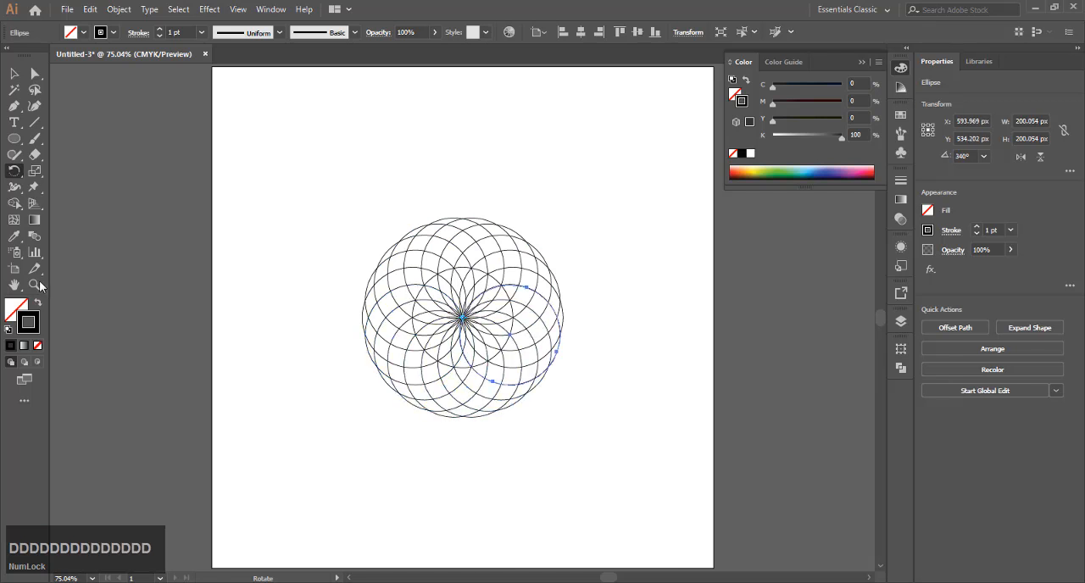
pyautogui.moveTo(14, 74)
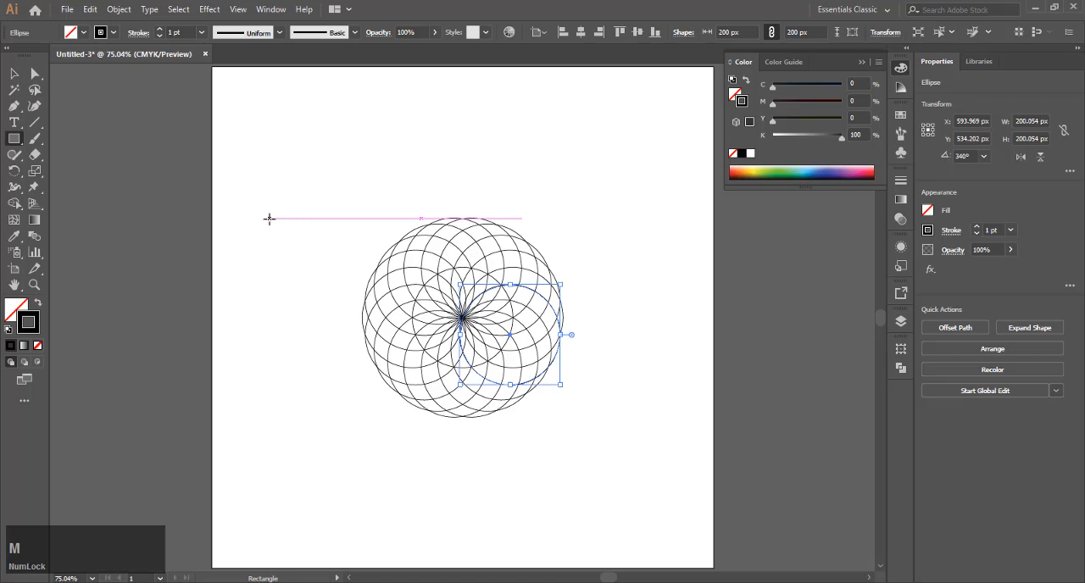
# Step: Add a 400 × 400 px square and centre it over the rosette
pyautogui.click(269, 219)
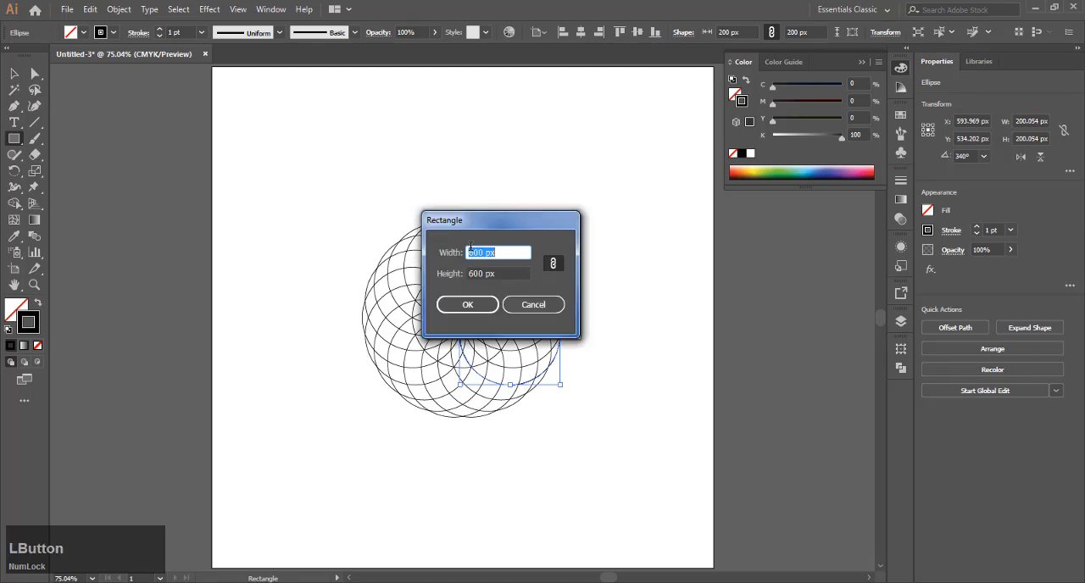
pyautogui.write('400')
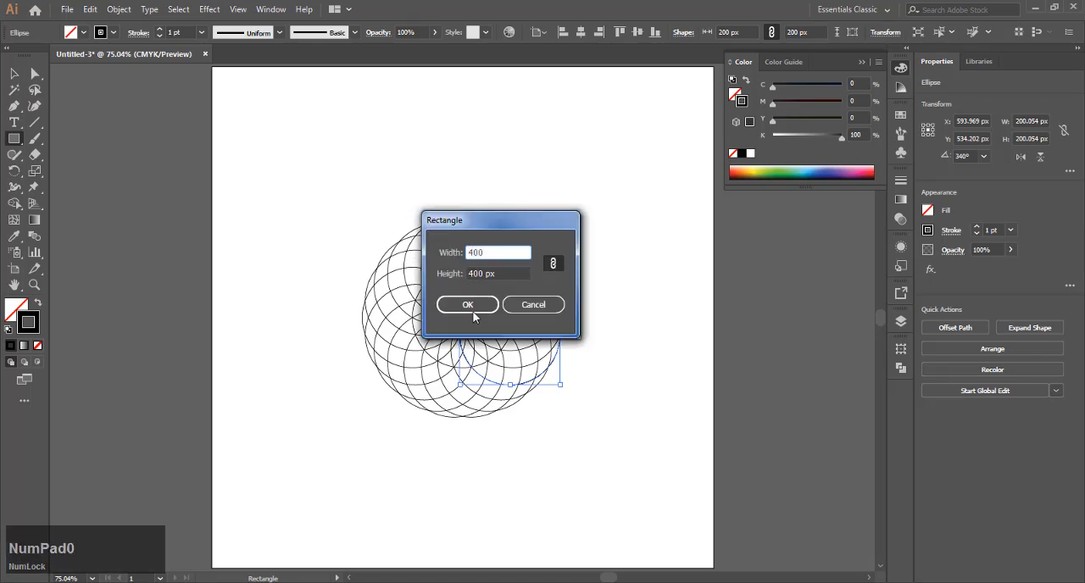
pyautogui.click(468, 305)
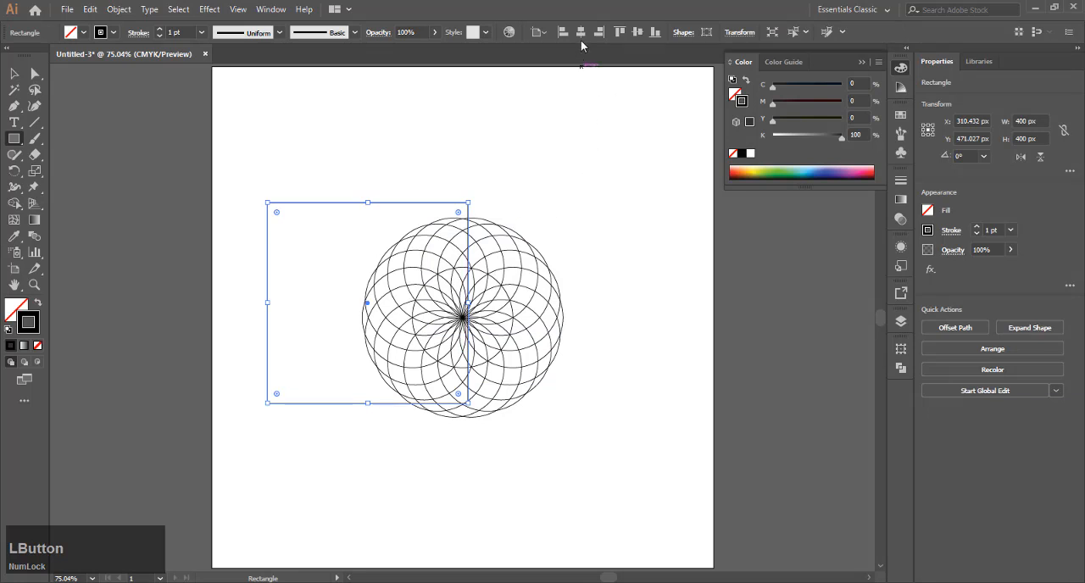
pyautogui.moveTo(368, 302); pyautogui.dragTo(463, 319)
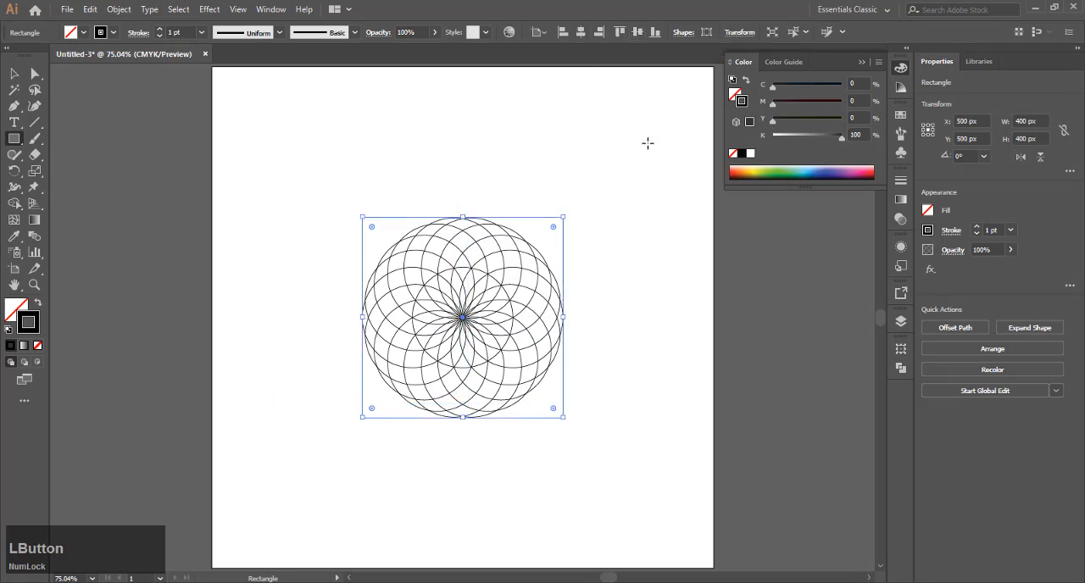
pyautogui.moveTo(606, 155)
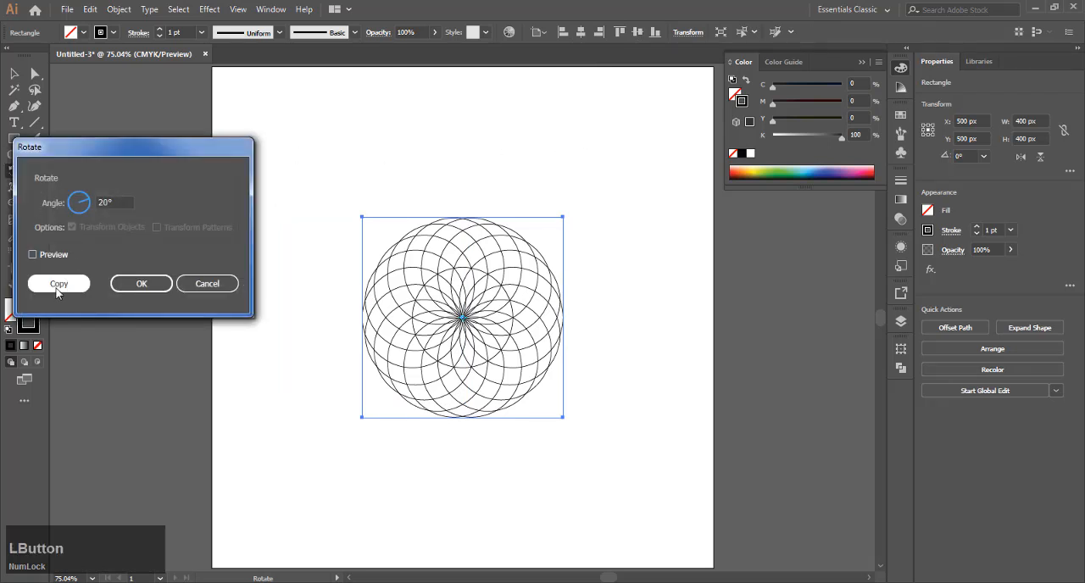
# Step: Rotate-copy the square in 20° steps into a star ring around the rosette
pyautogui.click(58, 283)
pyautogui.write('565')
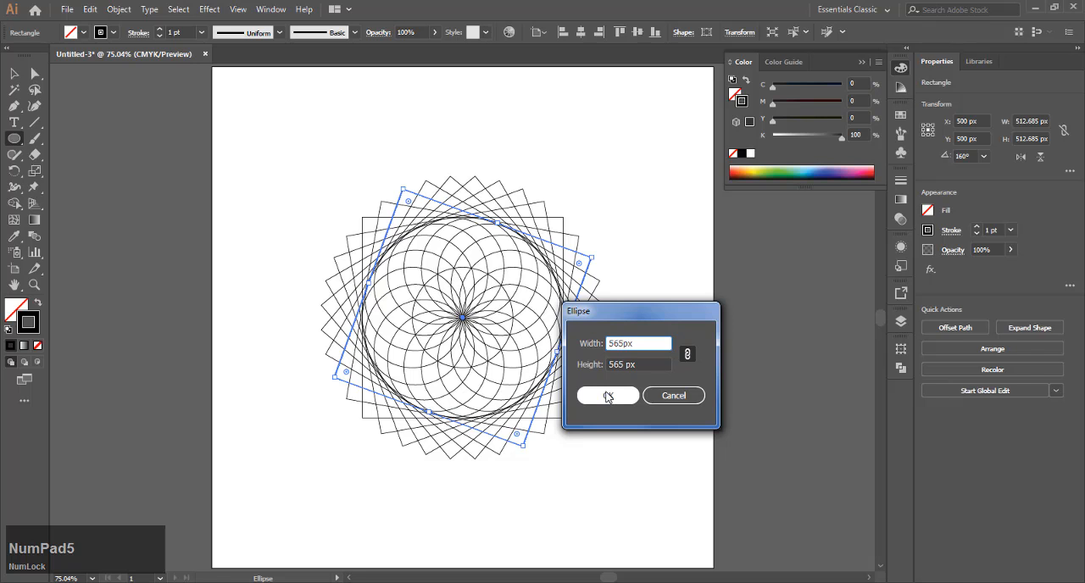
# Step: Add a 565 px circle and move it onto the design's centre
pyautogui.click(607, 395)
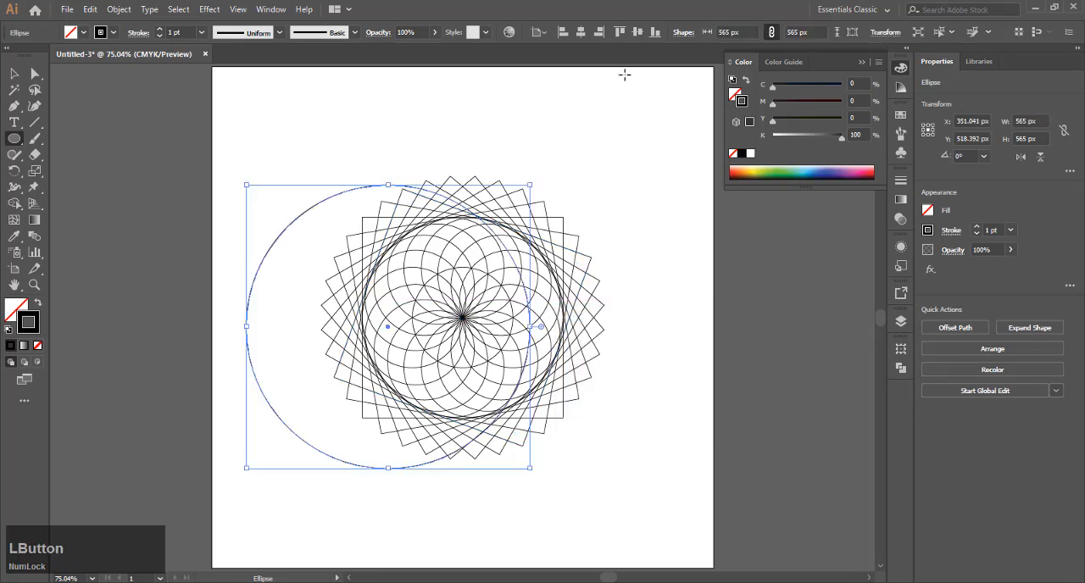
pyautogui.moveTo(386, 325); pyautogui.dragTo(463, 315)
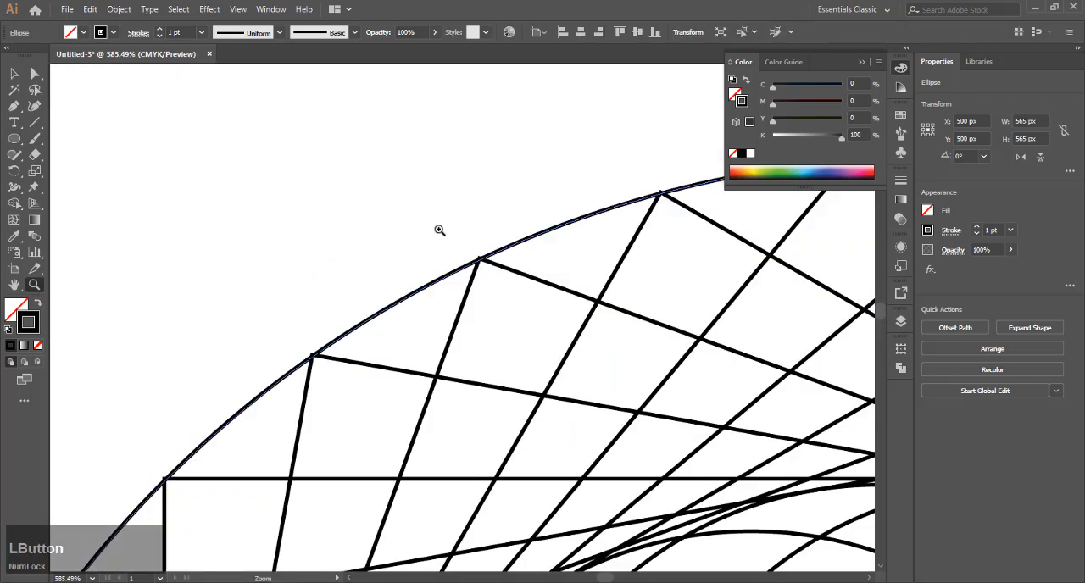
# Step: In Outline view, fine-tune the circle to 565.5 px so it touches the square ring's points
pyautogui.press('ctrl+y')
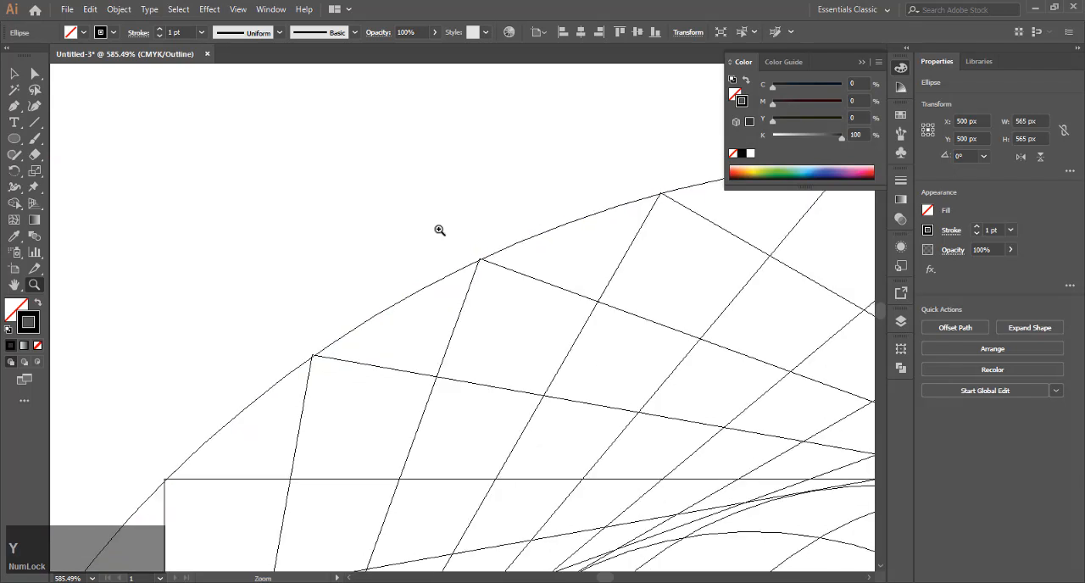
pyautogui.moveTo(441, 230); pyautogui.dragTo(503, 291)
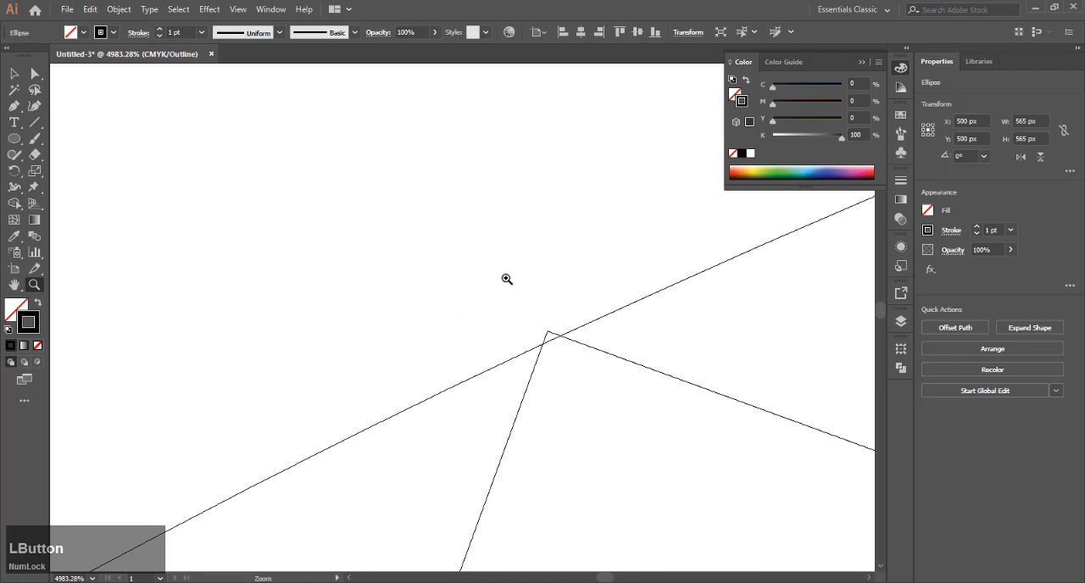
pyautogui.moveTo(1038, 139)
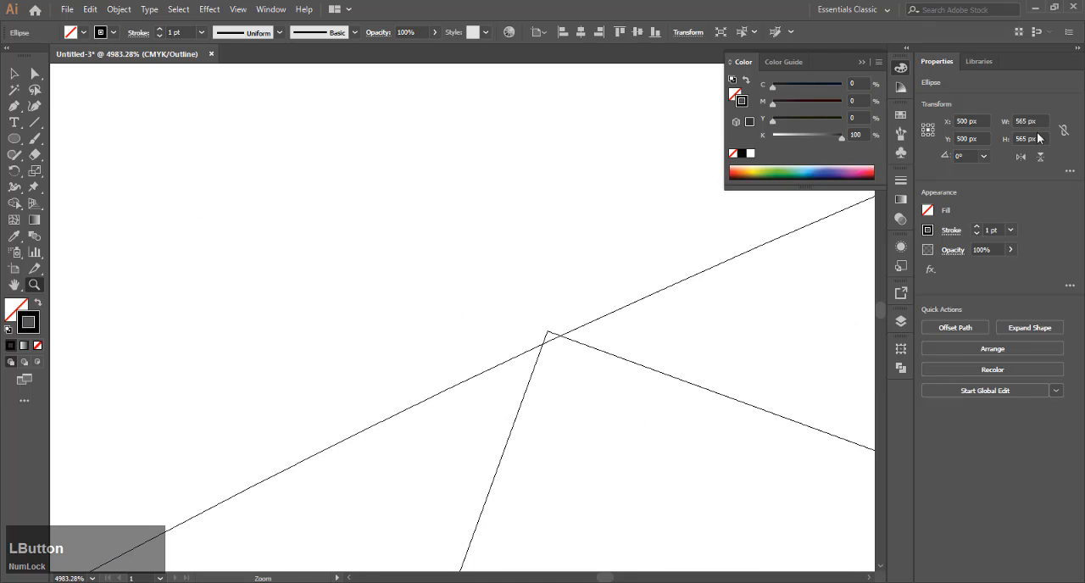
pyautogui.scroll(-3)
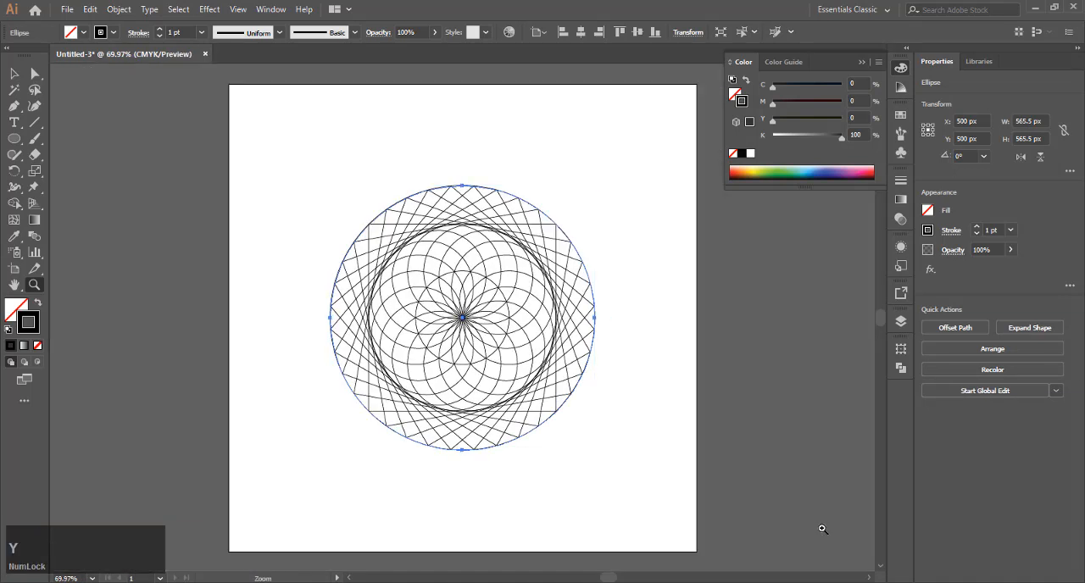
pyautogui.click(14, 75)
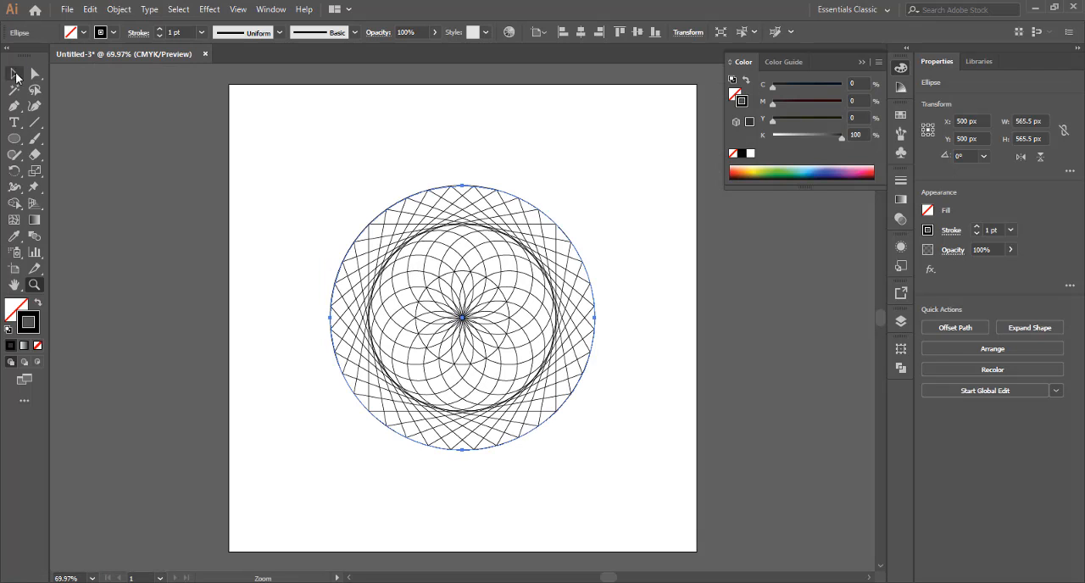
# Step: Add a 565 px square centred on the design and rotate-copy it into a larger star ring
pyautogui.click(251, 239)
pyautogui.write('5')
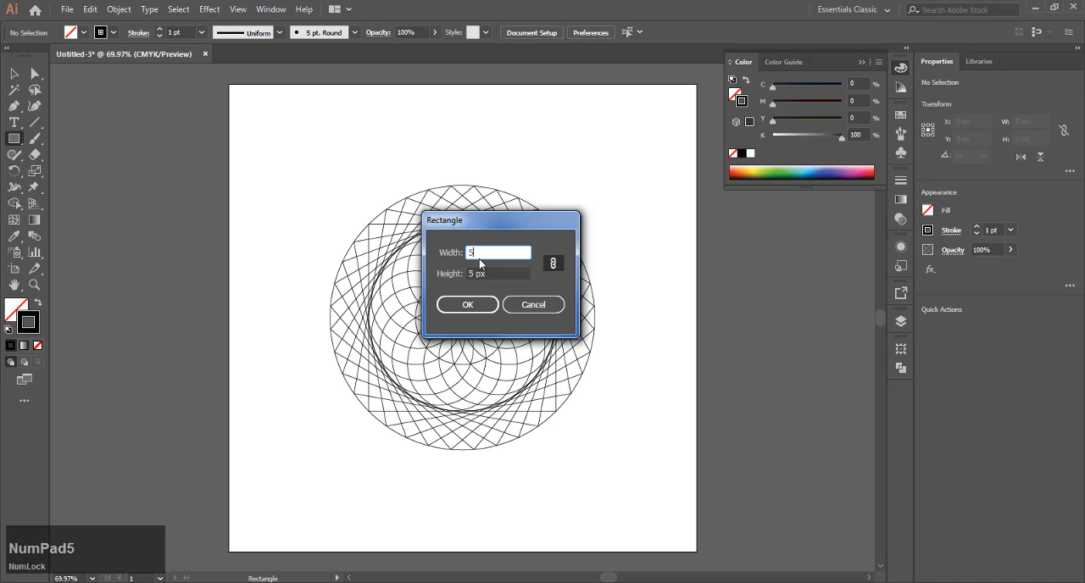
pyautogui.write('65.5')
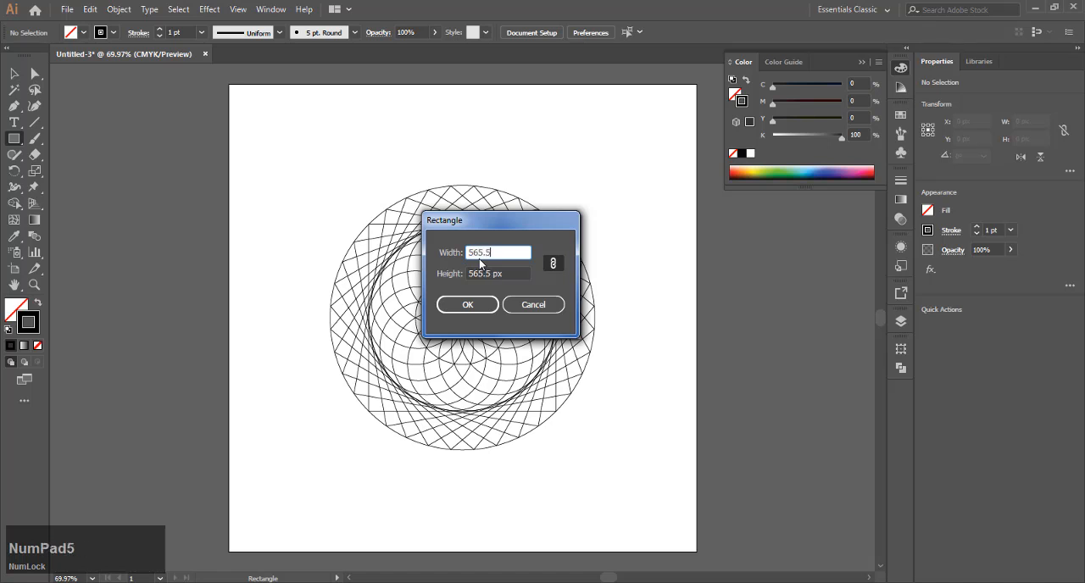
pyautogui.press('Enter')
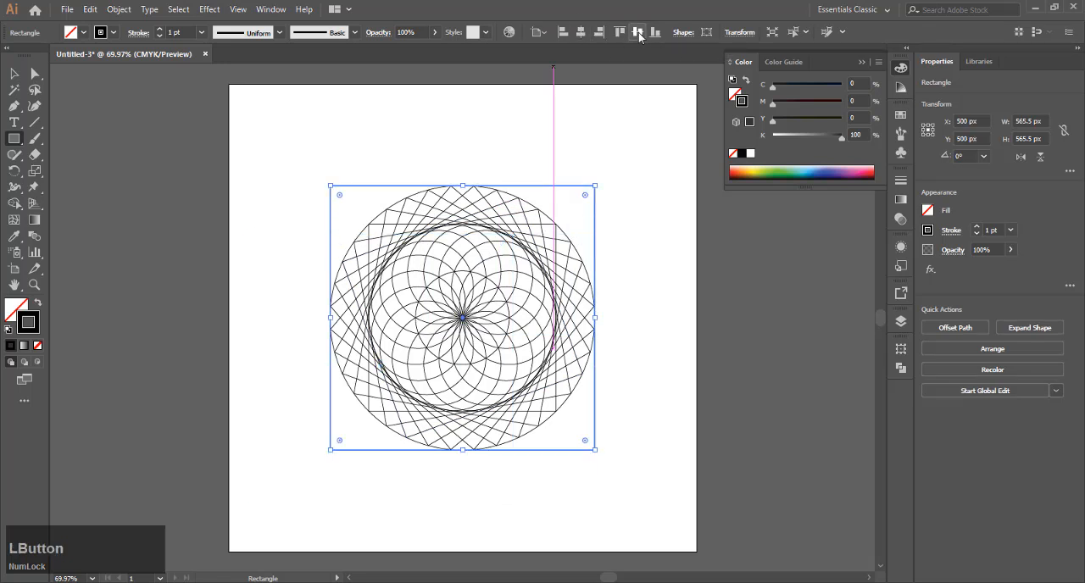
pyautogui.click(14, 75)
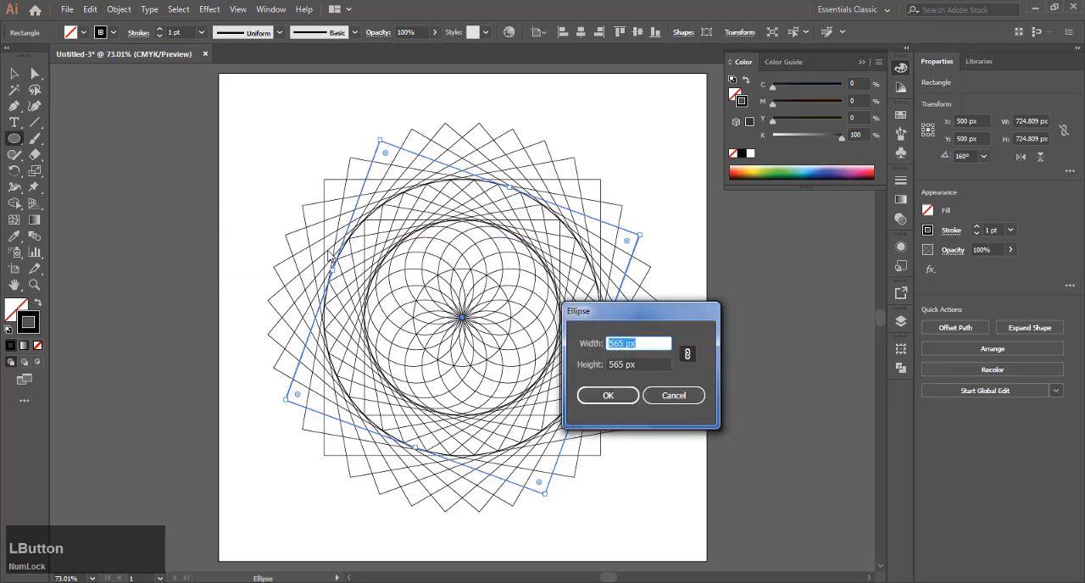
# Step: Add an 80 px circle to the design
pyautogui.write('80')
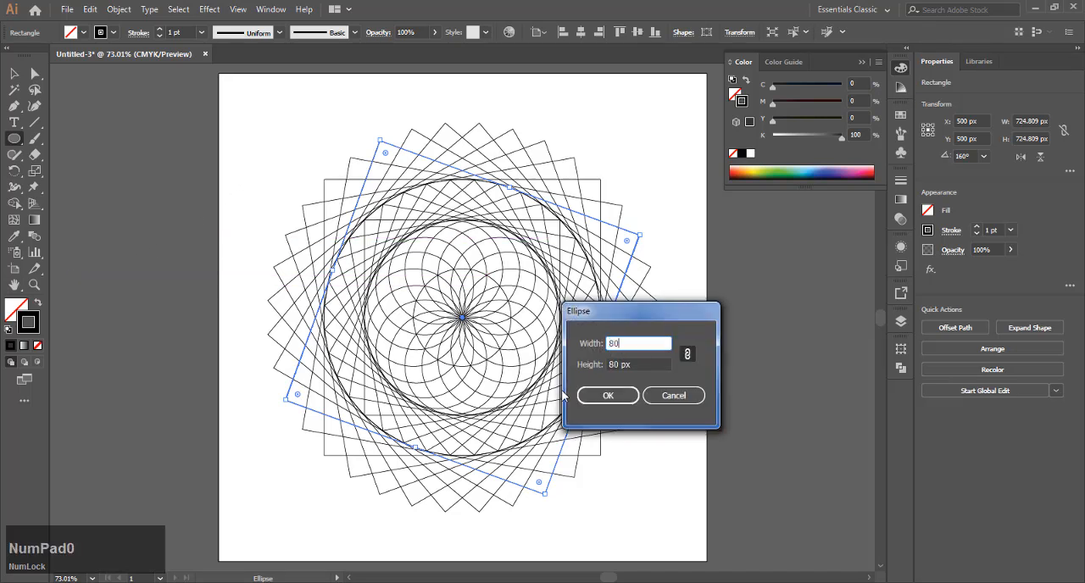
pyautogui.click(607, 395)
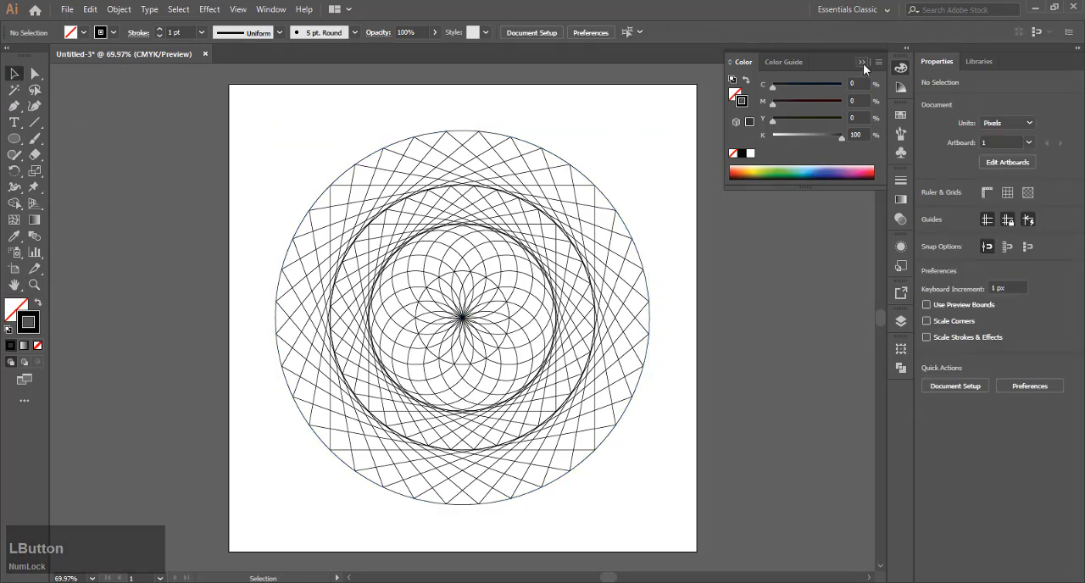
# Step: Close the Color panel and select every path of the mandala with black fill set
pyautogui.click(862, 61)
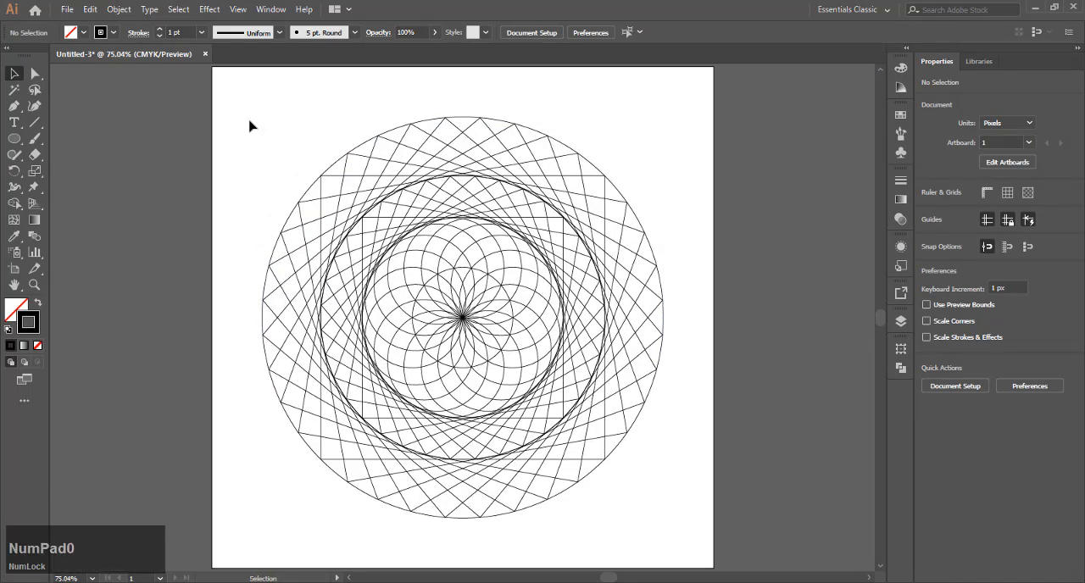
pyautogui.moveTo(252, 126); pyautogui.dragTo(404, 256)
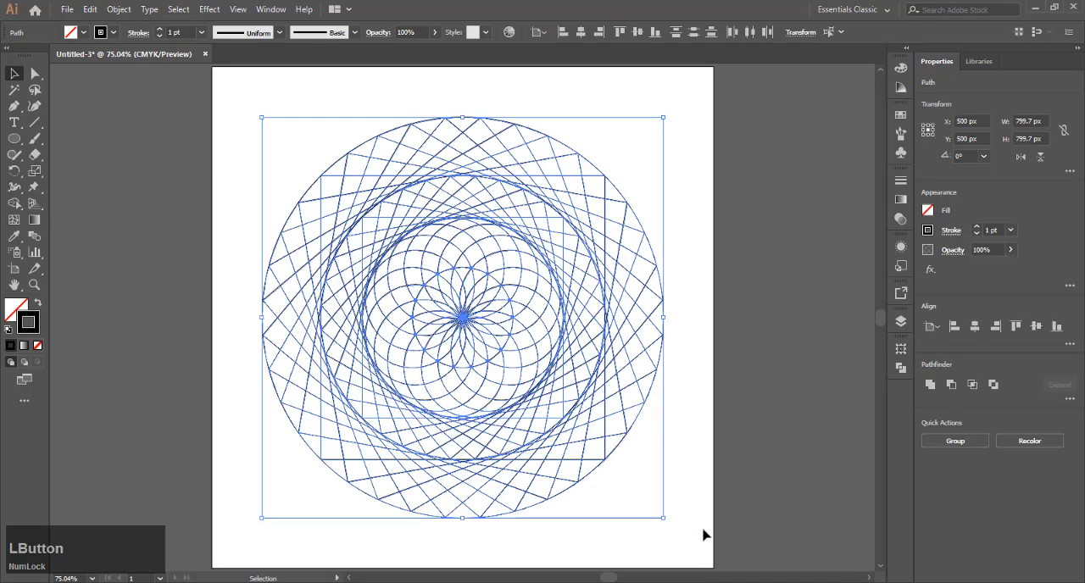
pyautogui.click(14, 204)
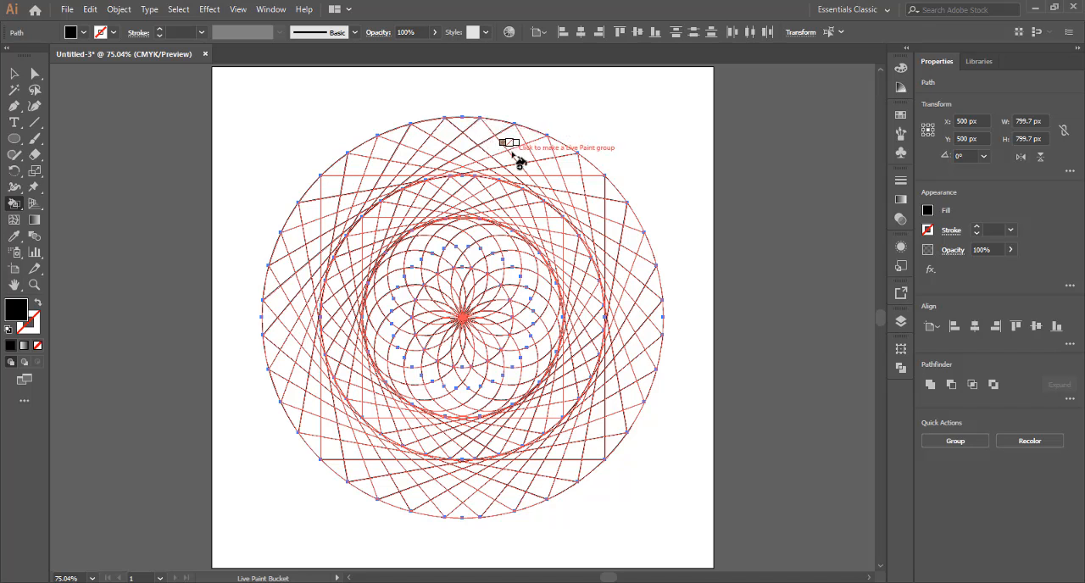
pyautogui.moveTo(466, 127)
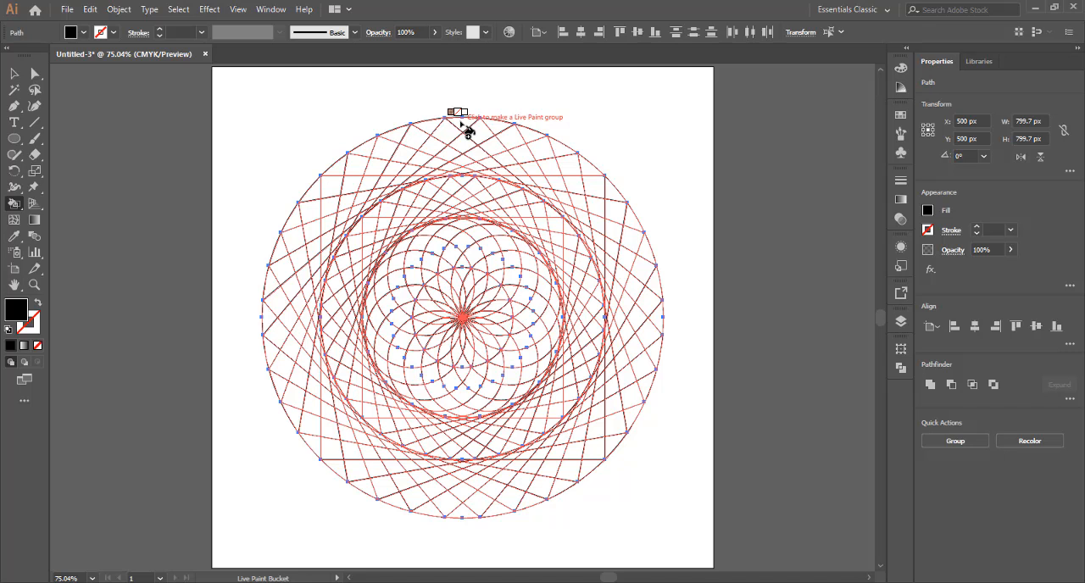
# Step: Make the mandala a Live Paint group and fill alternating outer-ring cells black
pyautogui.click(461, 127)
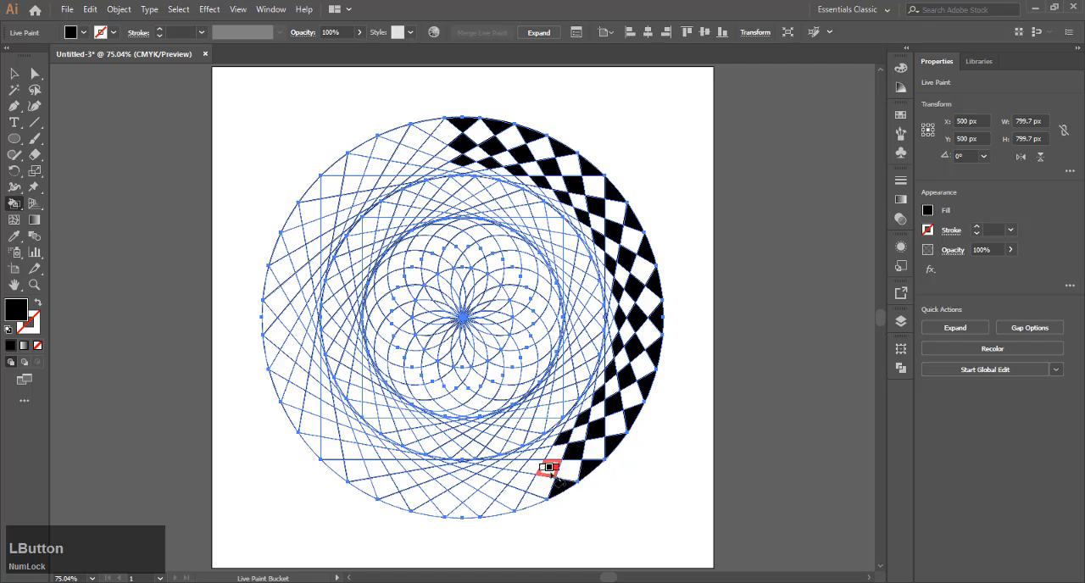
pyautogui.click(422, 471)
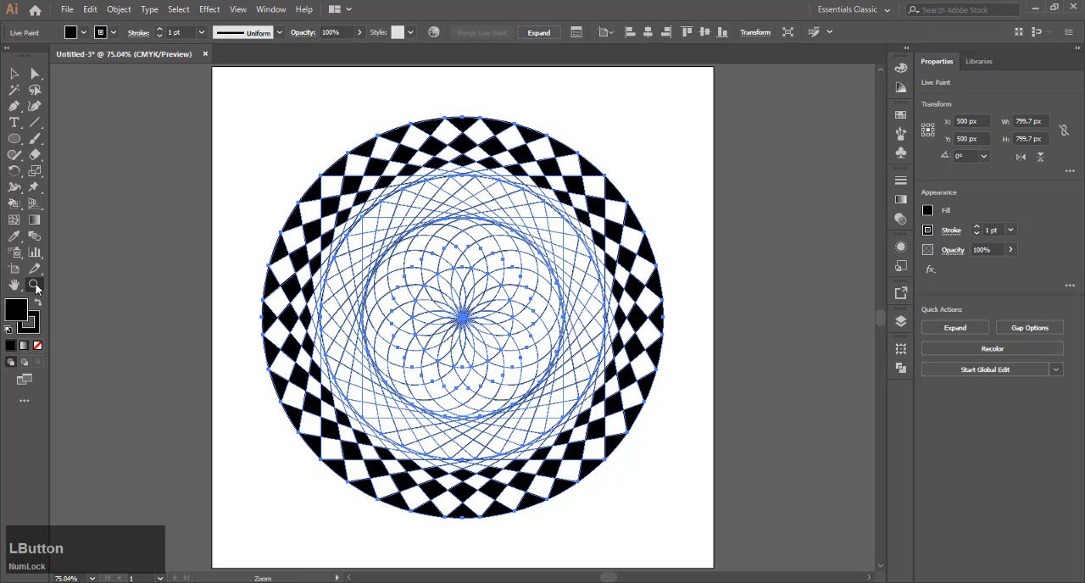
pyautogui.click(35, 285)
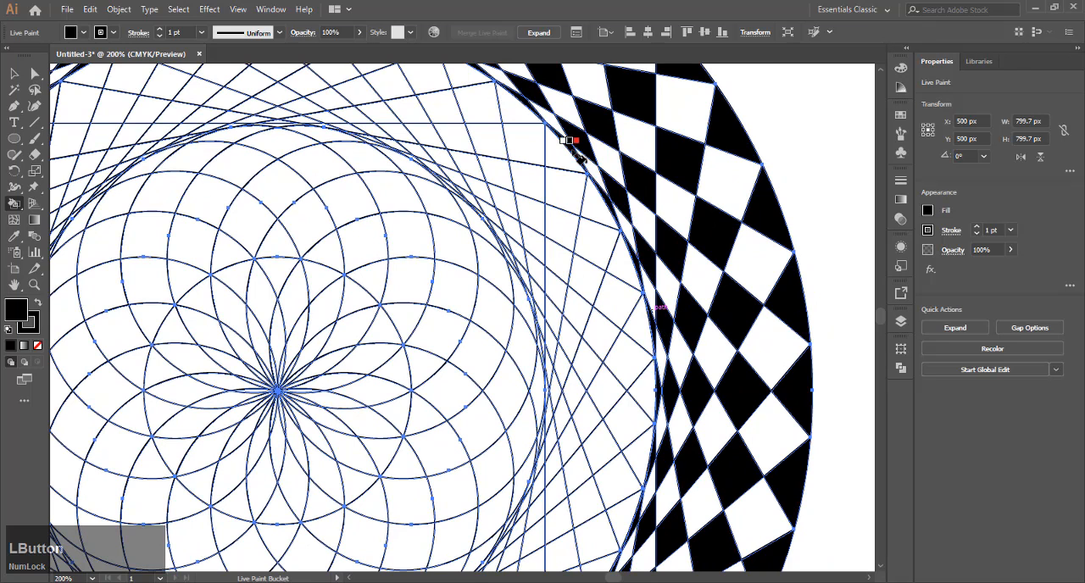
# Step: Fit the artboard in view and navigate to the second ring for checkered black filling
pyautogui.press('ctrl+0')
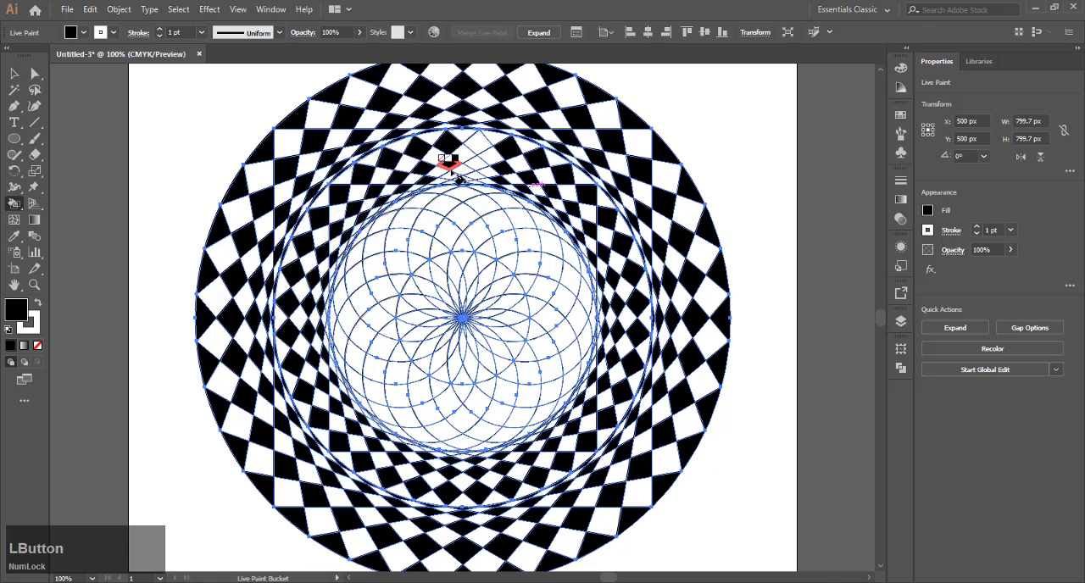
pyautogui.scroll(-3)
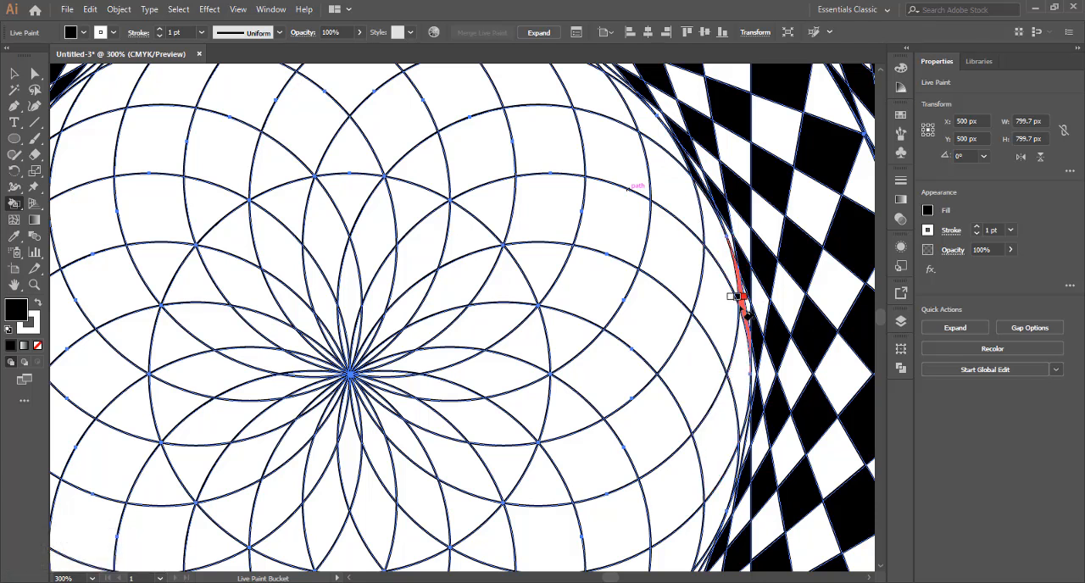
# Step: Fill alternating inner rosette cells and a petal near the centre black
pyautogui.click(509, 279)
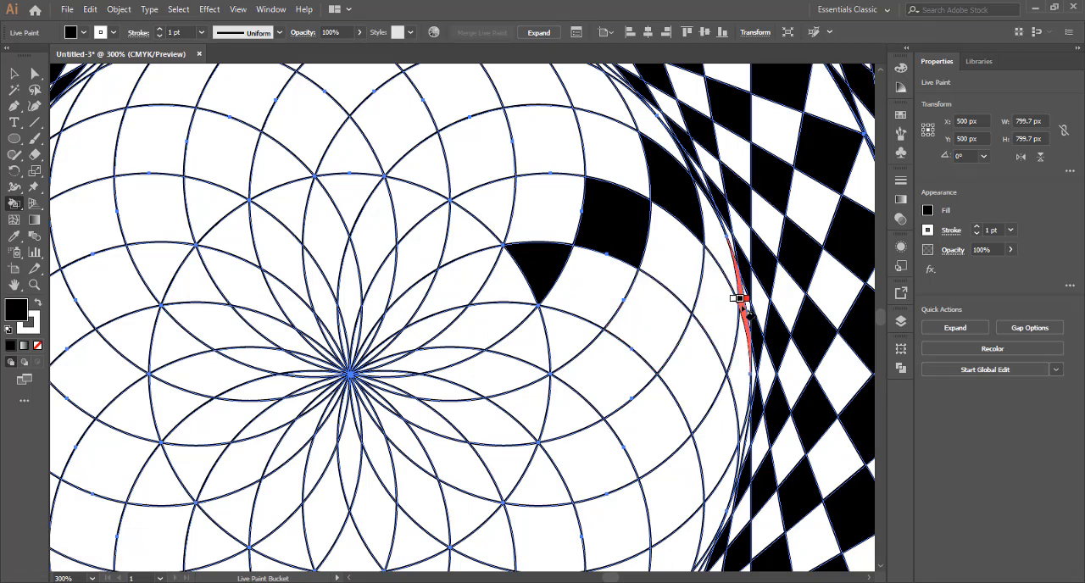
pyautogui.click(585, 192)
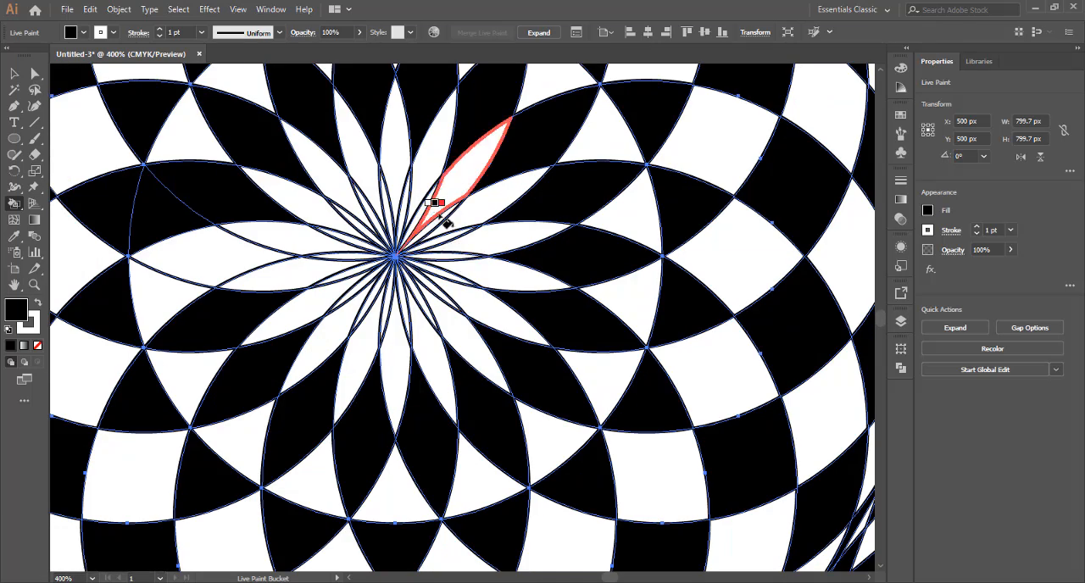
pyautogui.click(404, 297)
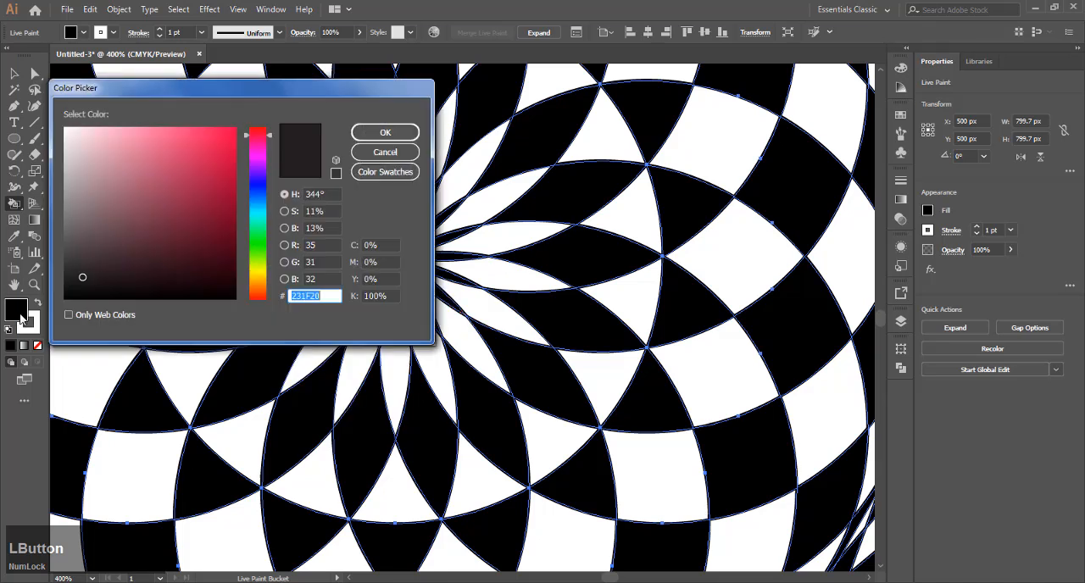
# Step: Pick a gray fill and paint the mandala's remaining white cells gray
pyautogui.click(296, 155)
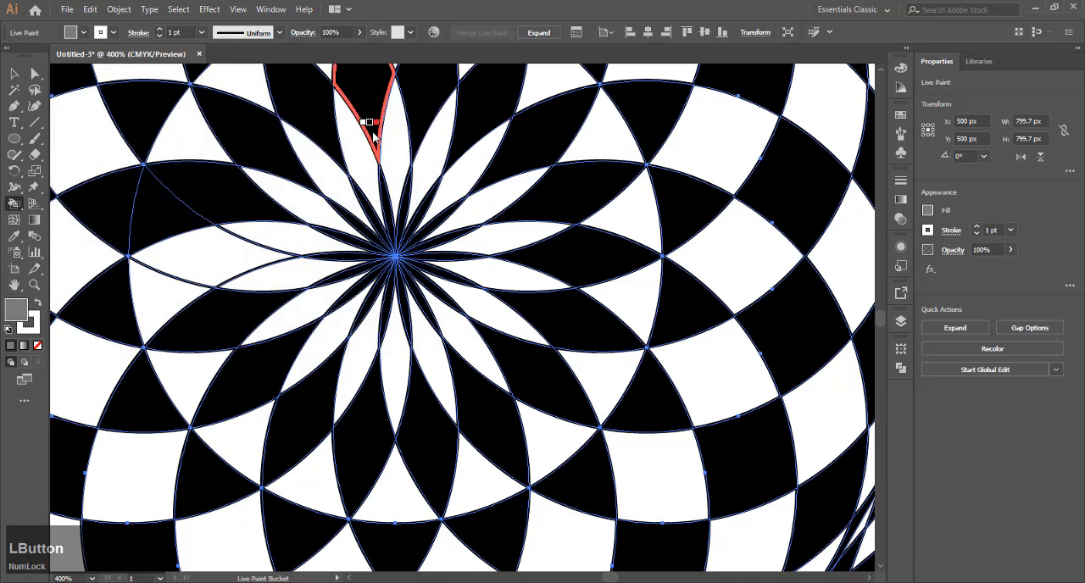
pyautogui.click(489, 314)
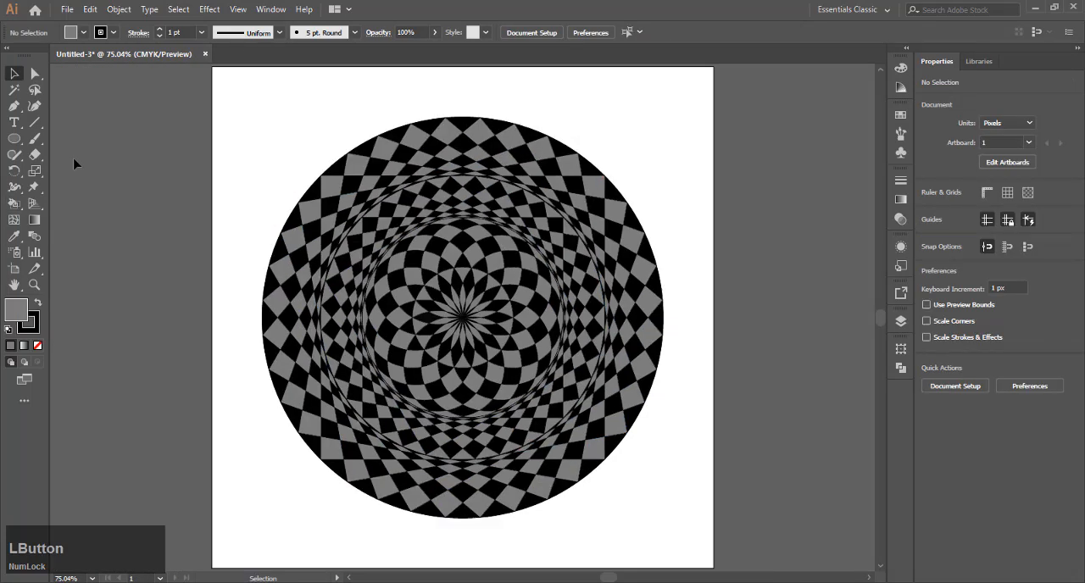
# Step: Draw an artboard-sized rectangle with a light gray fill as the background
pyautogui.press('m')
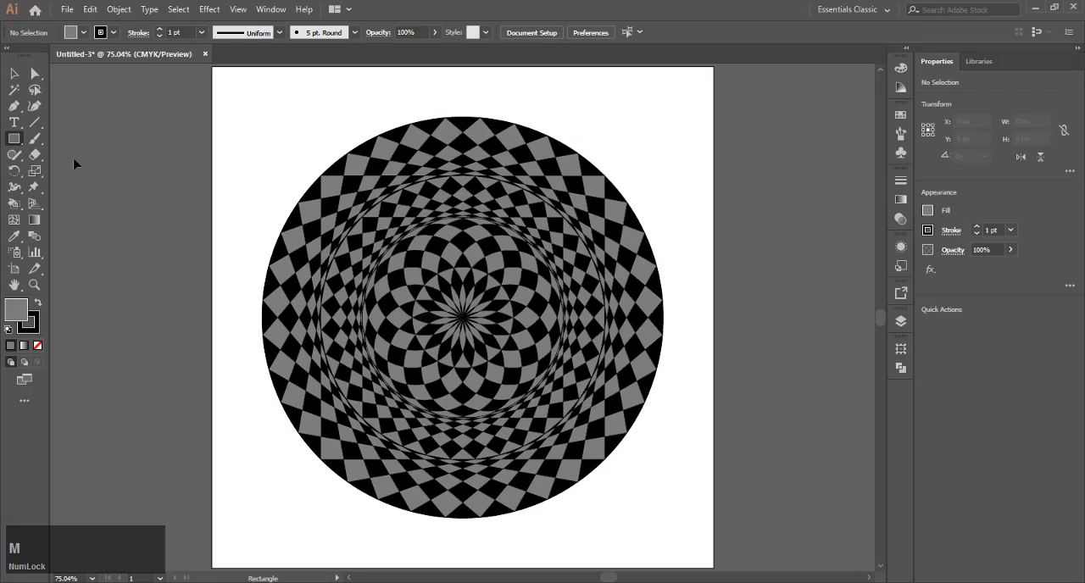
pyautogui.moveTo(227, 87)
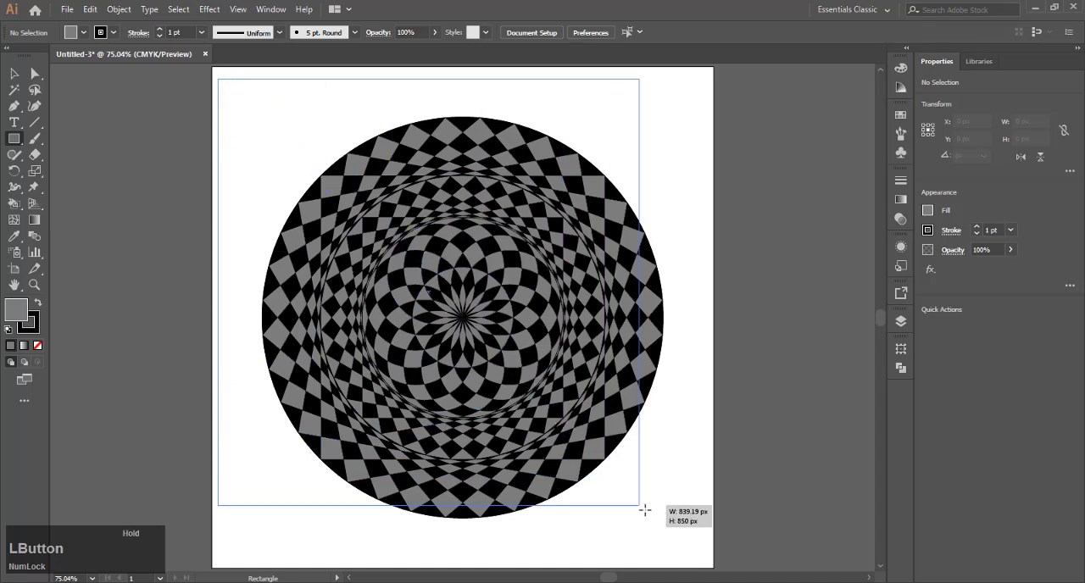
pyautogui.moveTo(644, 512); pyautogui.dragTo(709, 563)
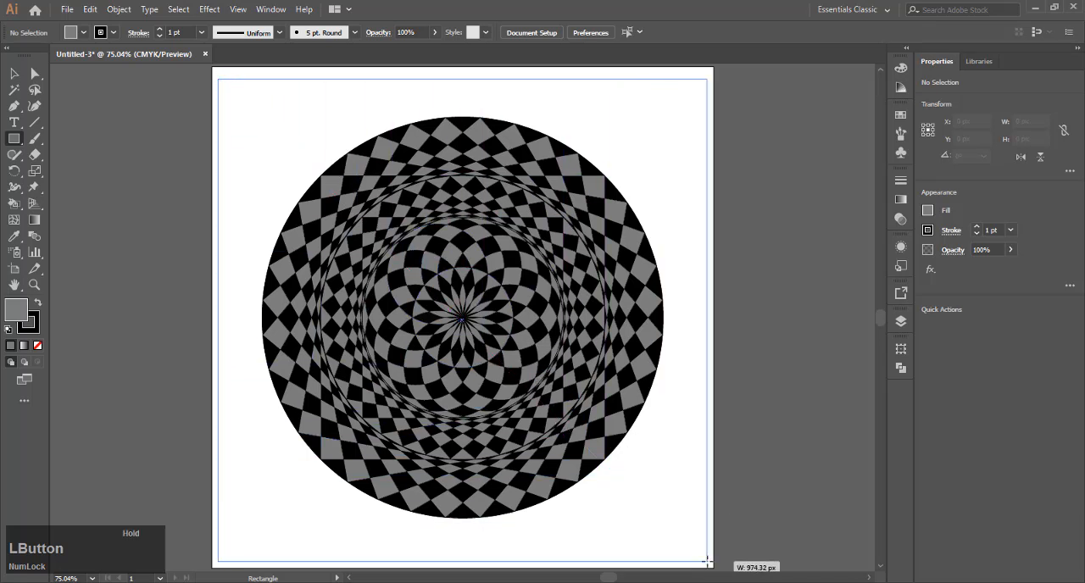
pyautogui.moveTo(221, 81); pyautogui.dragTo(699, 558)
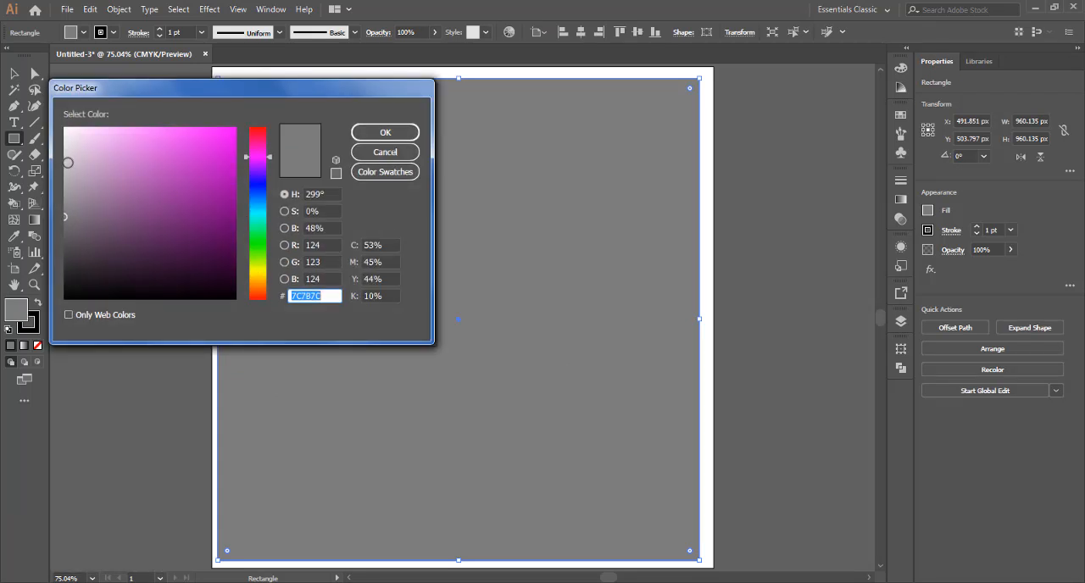
pyautogui.click(385, 132)
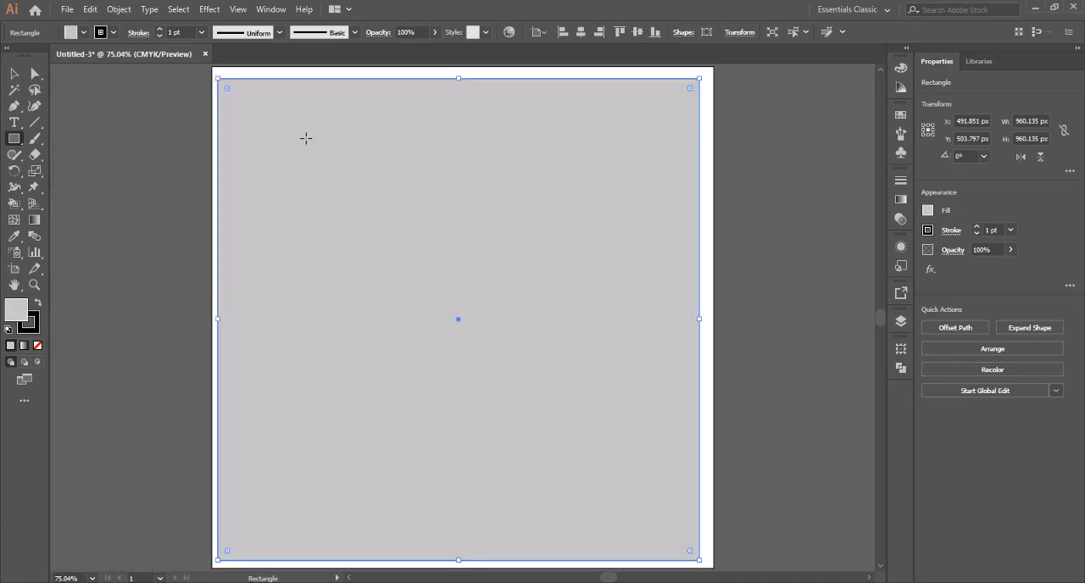
pyautogui.rightClick(307, 139)
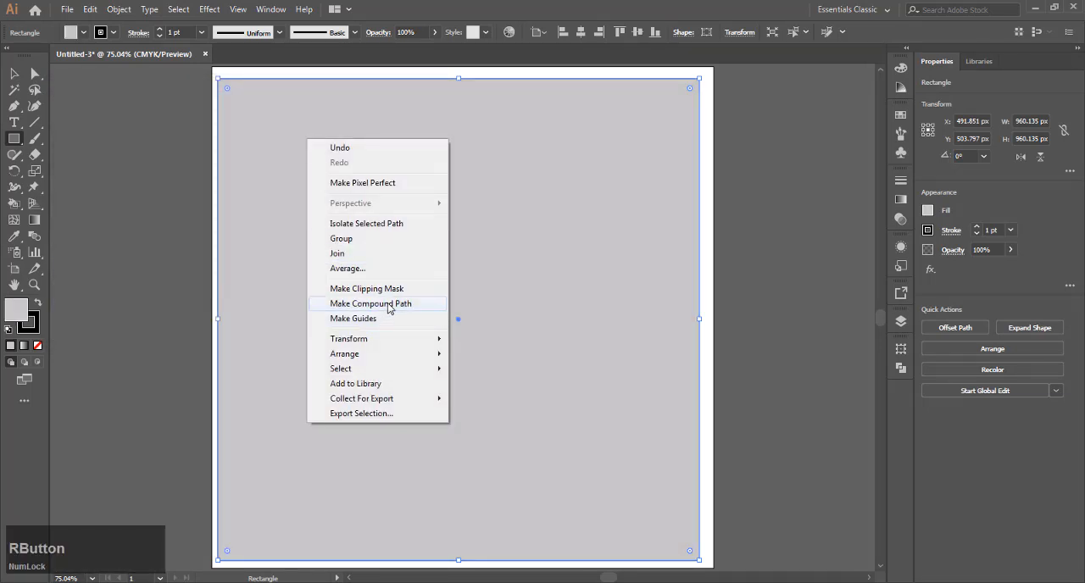
pyautogui.moveTo(349, 339)
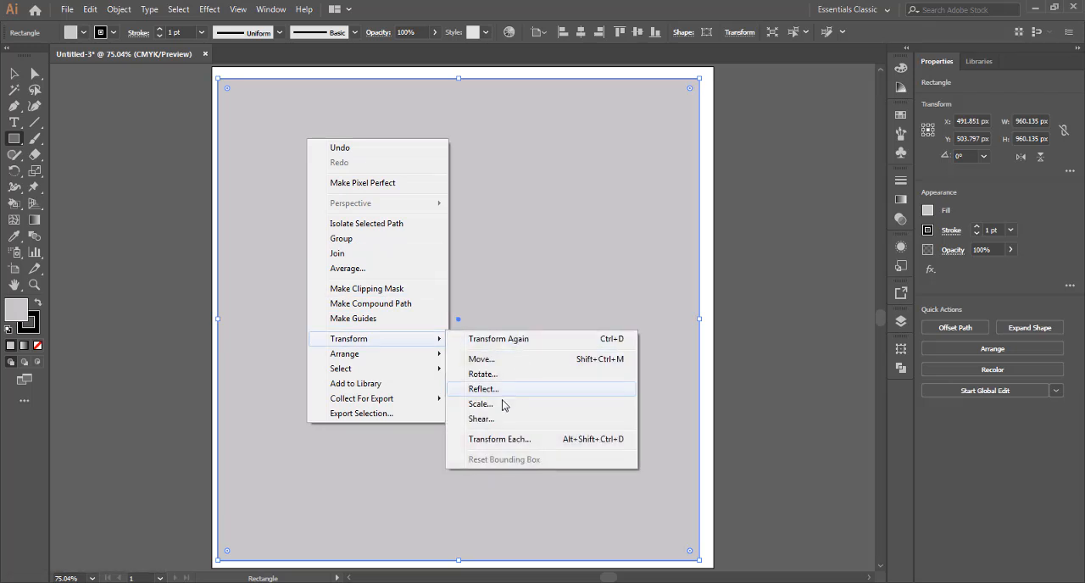